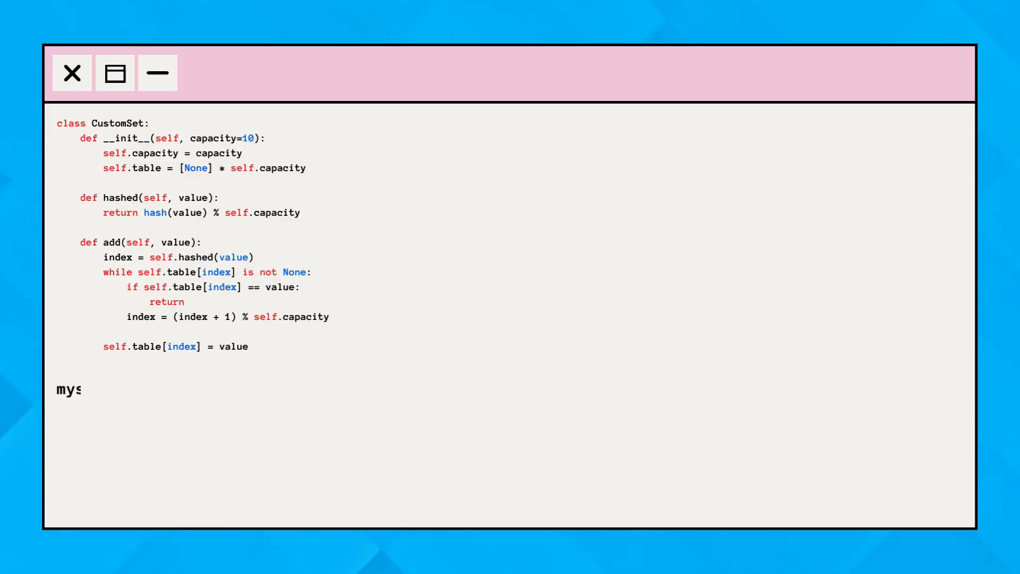
pyautogui.write('et = CustomSet()')
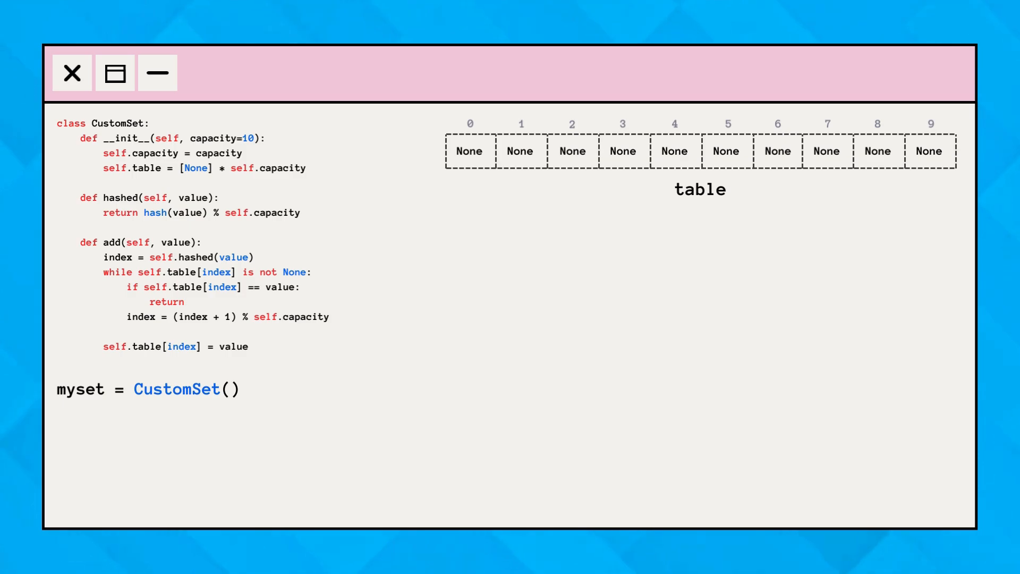
pyautogui.write('myset.add(2)')
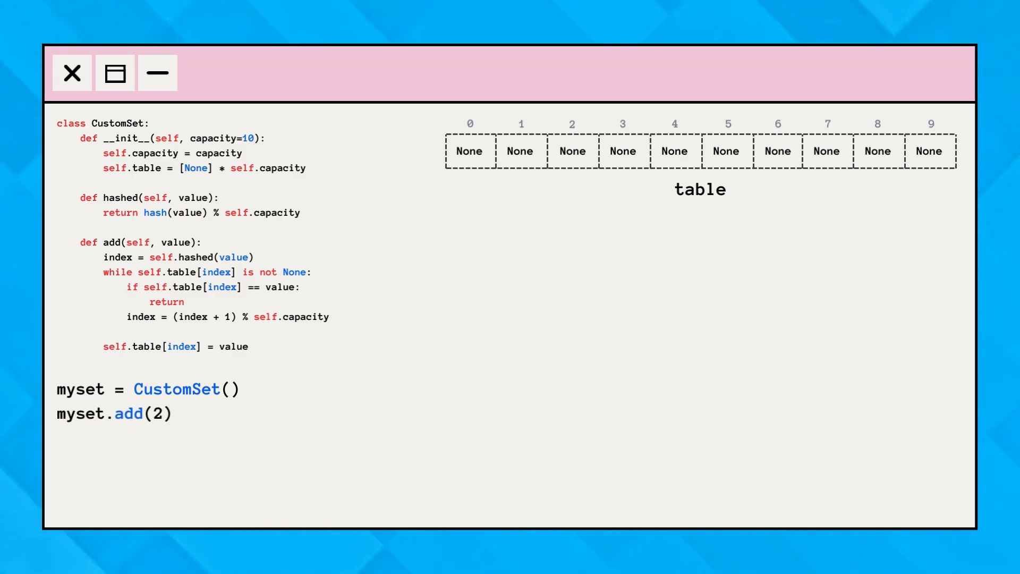